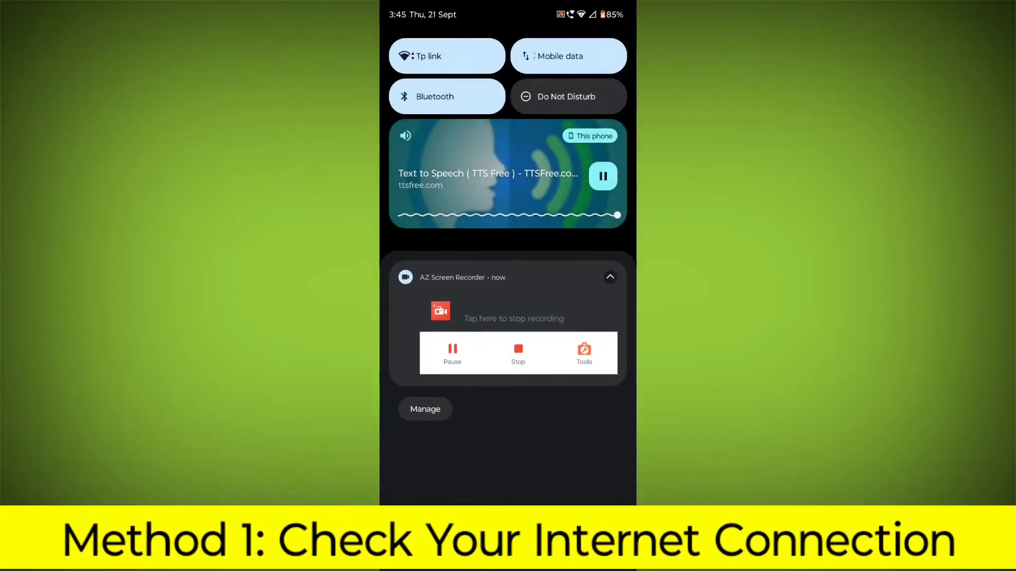
Verify Internet settings show Tp link Wi-Fi as Connected, then return to the home screen
left_click(446, 55)
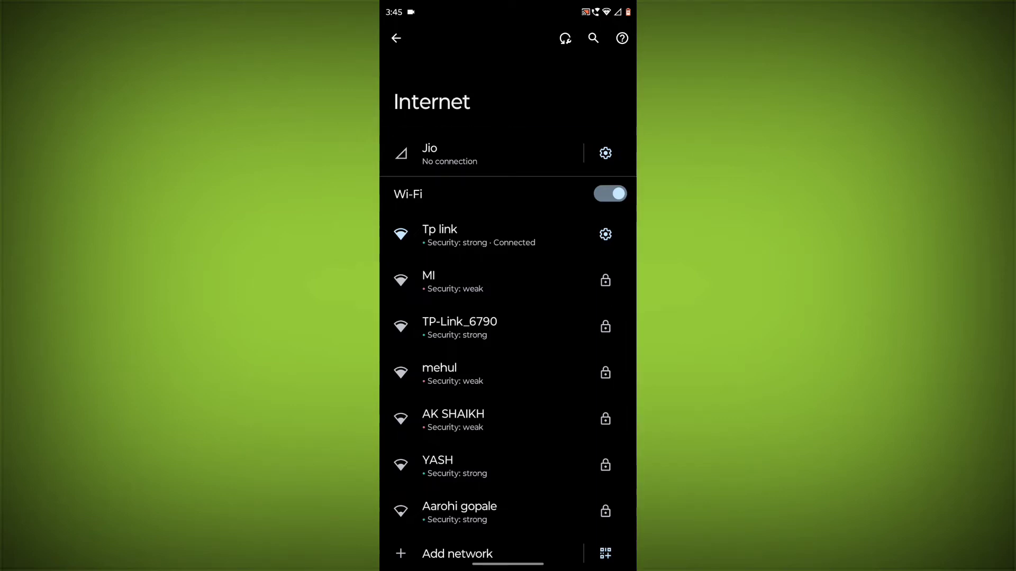
left_click(396, 38)
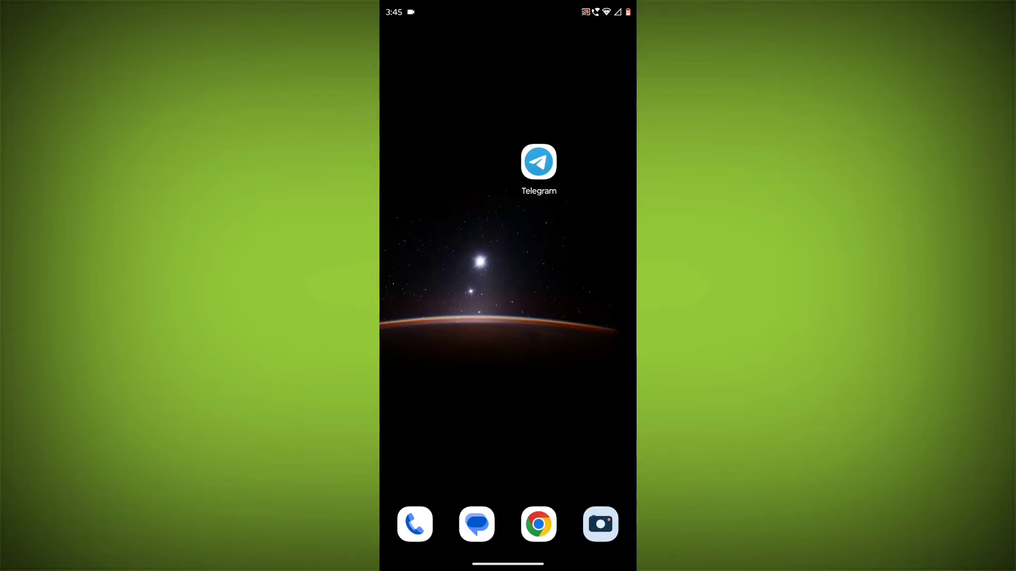
Search Play Store for 'telegram' and confirm the listing shows Open, not Update
scroll("left", 3)
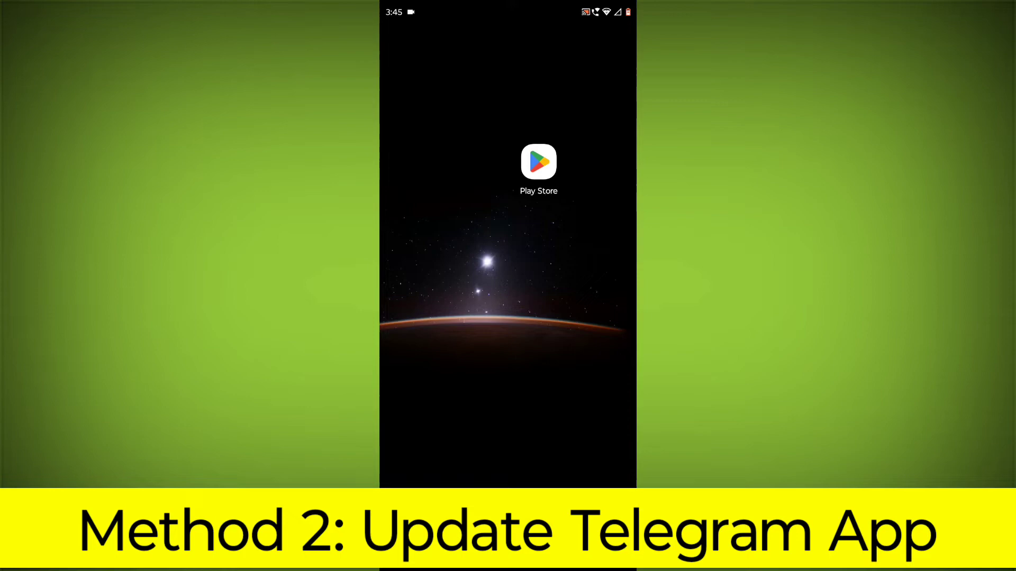
left_click(538, 162)
type("teleg")
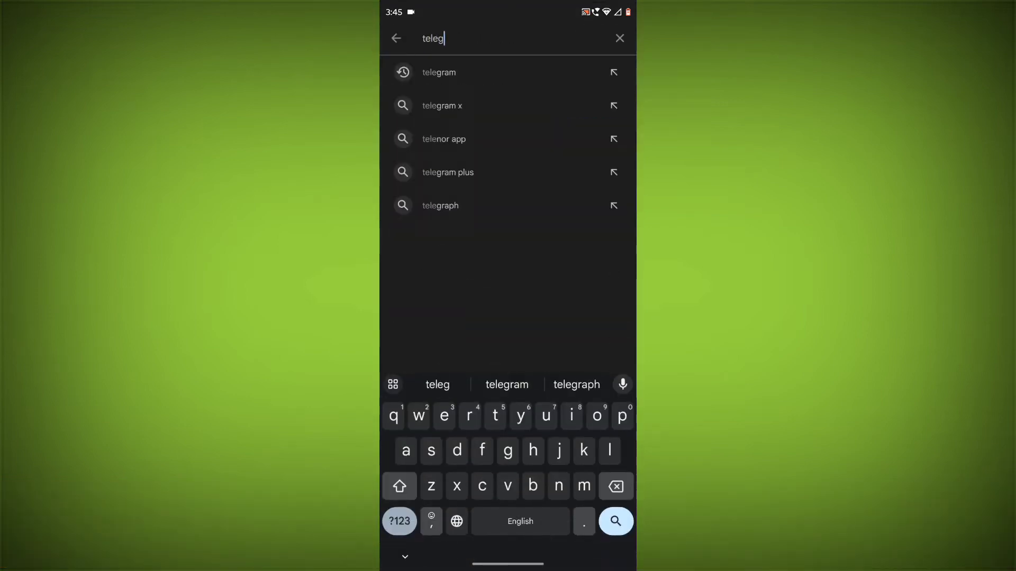
left_click(438, 71)
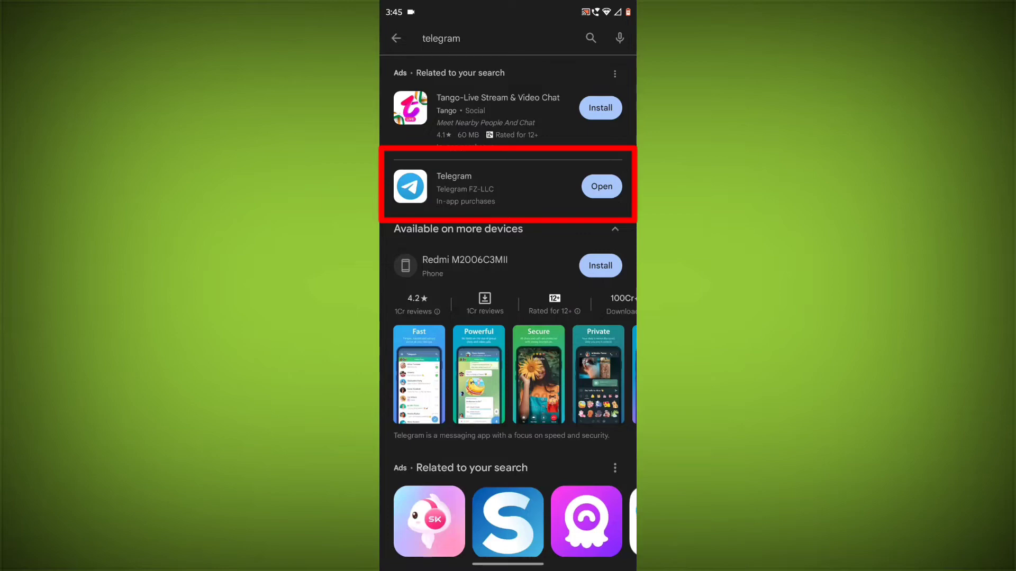
left_click(453, 187)
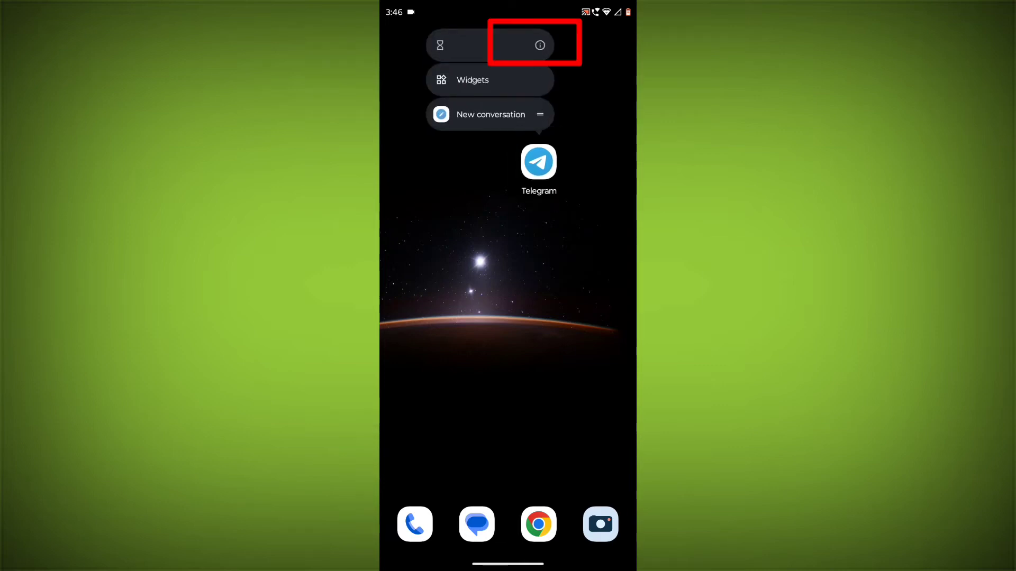
Open Telegram's App info page from its home-screen shortcut menu
left_click(540, 44)
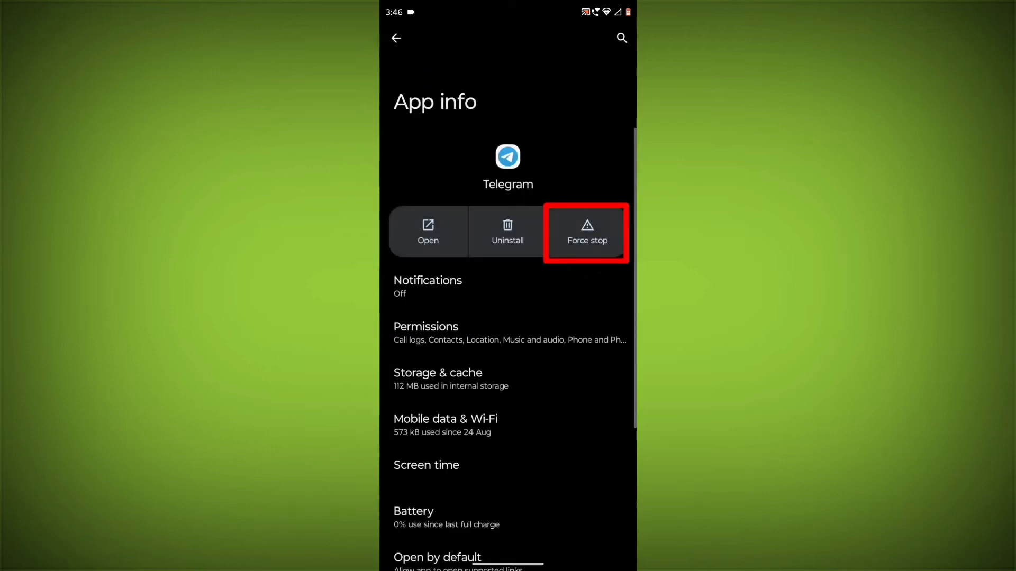
Force stop Telegram and clear its cache to 0 B
left_click(586, 231)
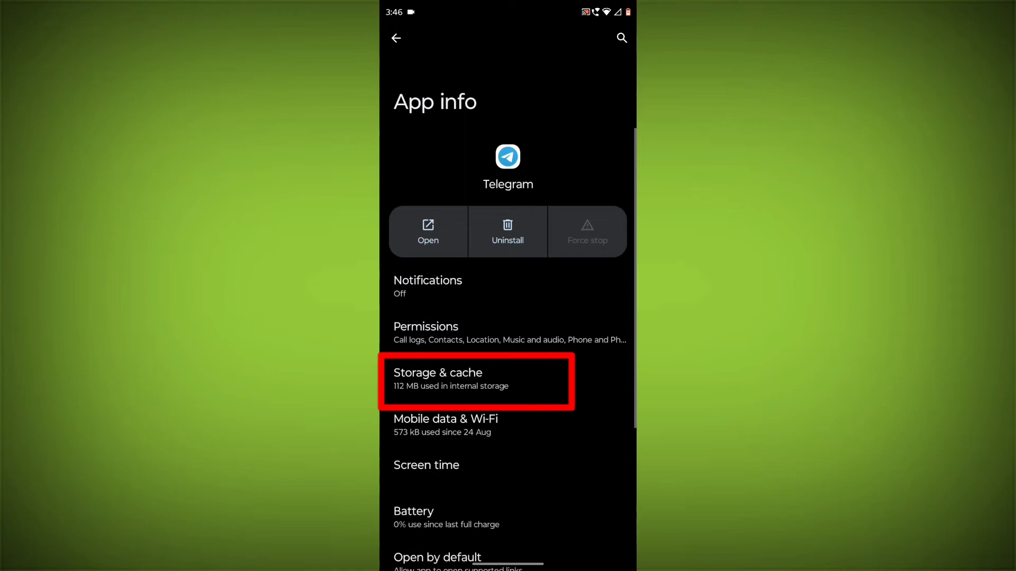
left_click(477, 381)
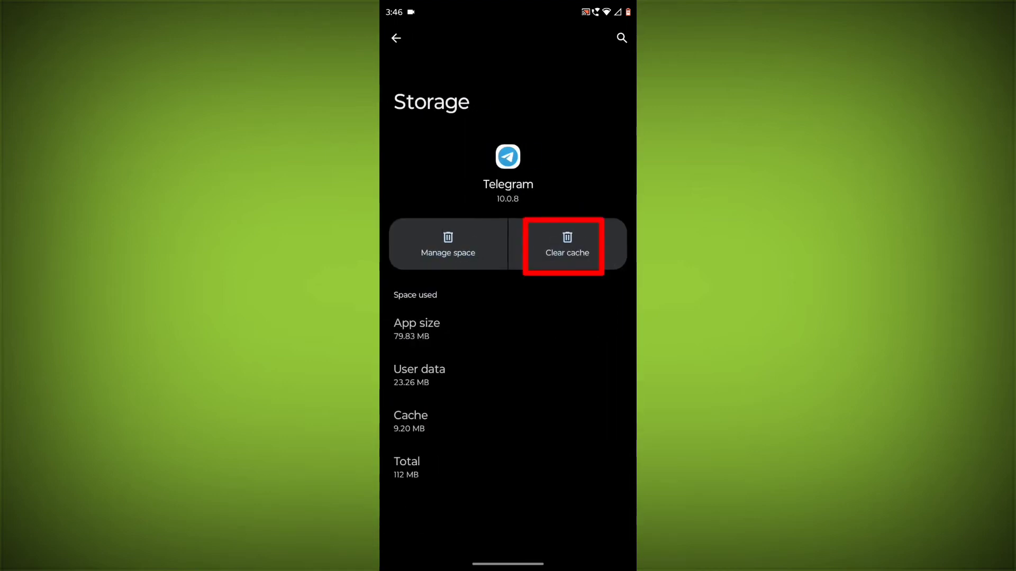
left_click(566, 245)
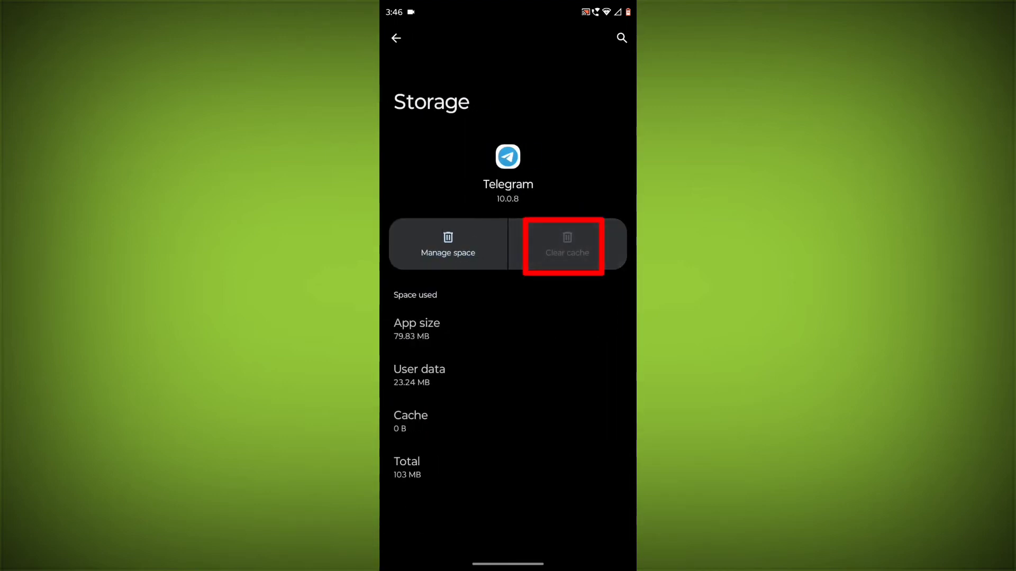
left_click(395, 38)
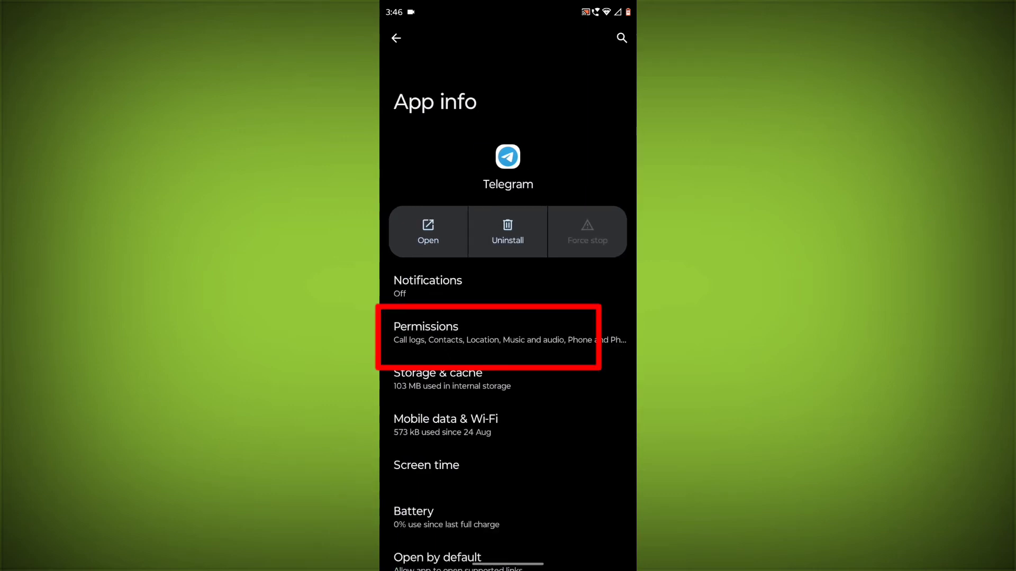
Review the full list of Telegram's granted permissions
left_click(489, 332)
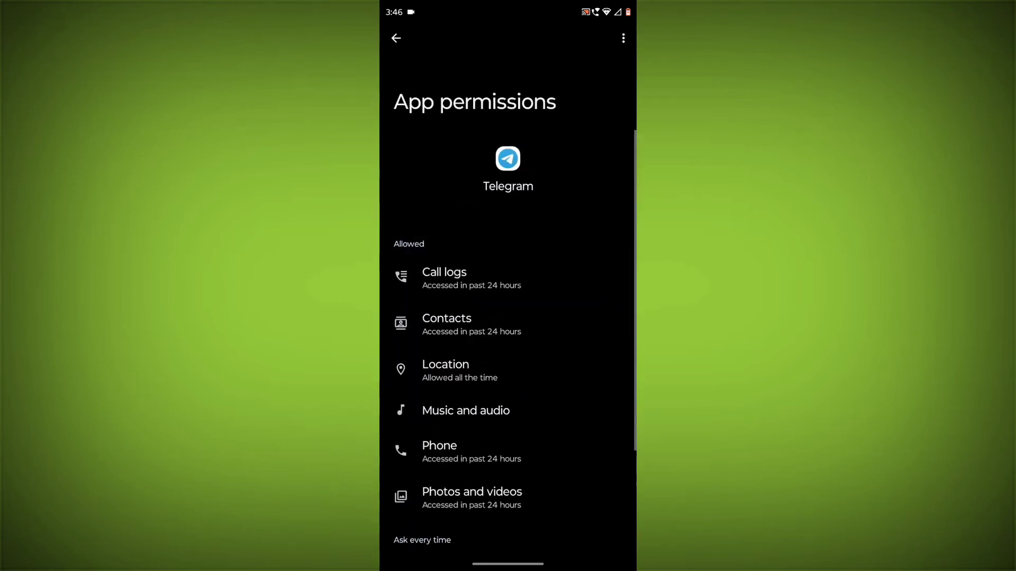
scroll("down", 3)
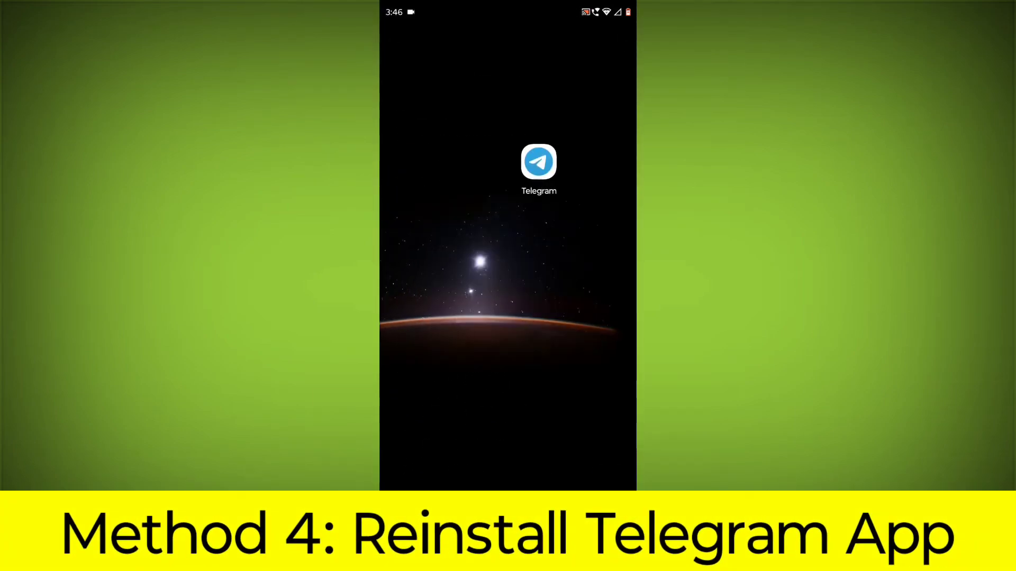
scroll("up", 3)
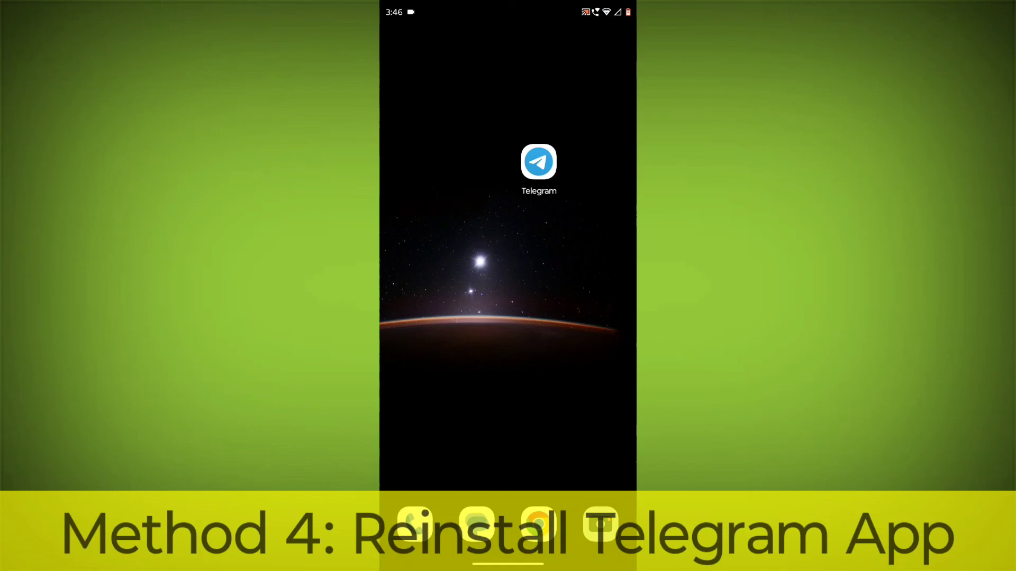